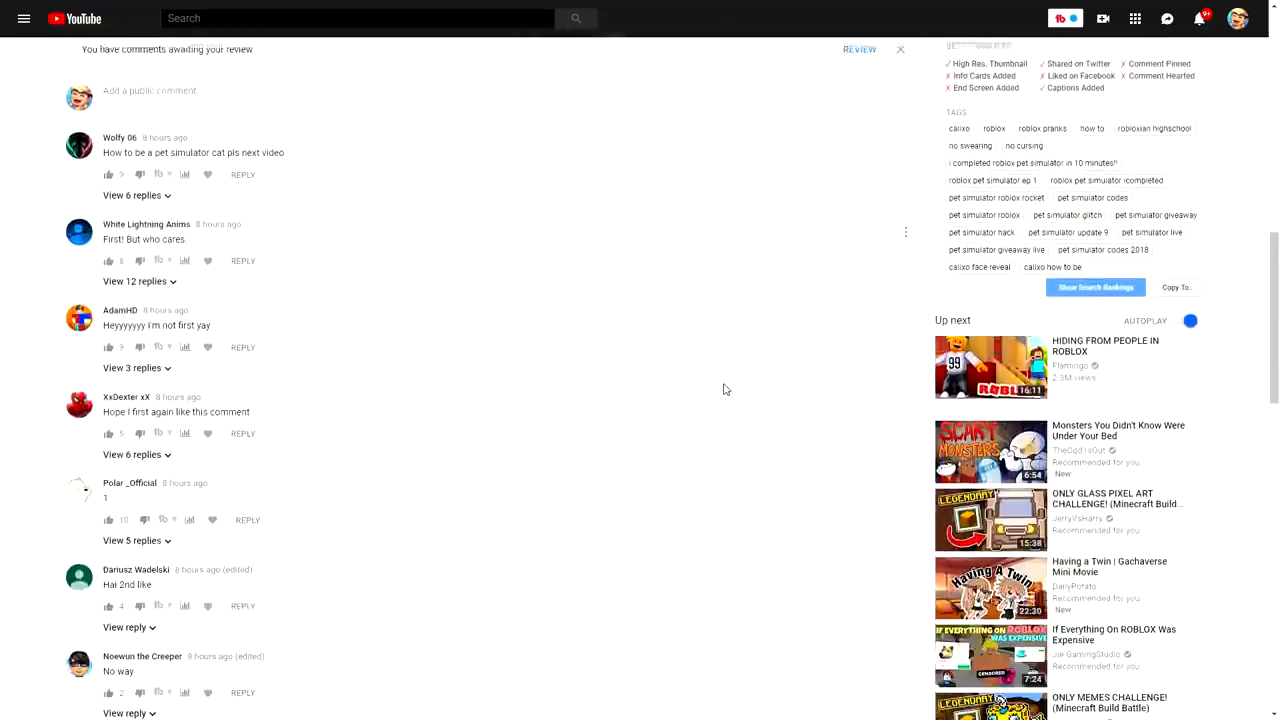
Google 'person who never gets scared of anything' and view the image results
scroll("down", 3)
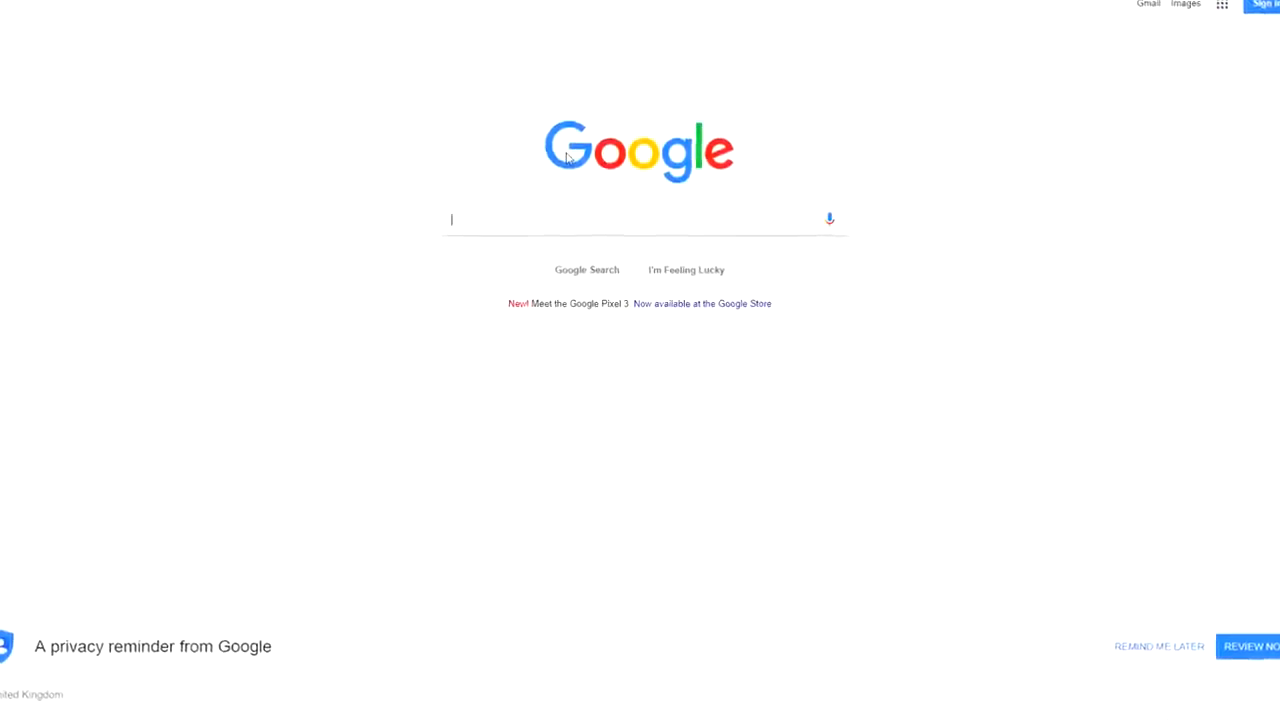
type("person who never gets scared of anything and is")
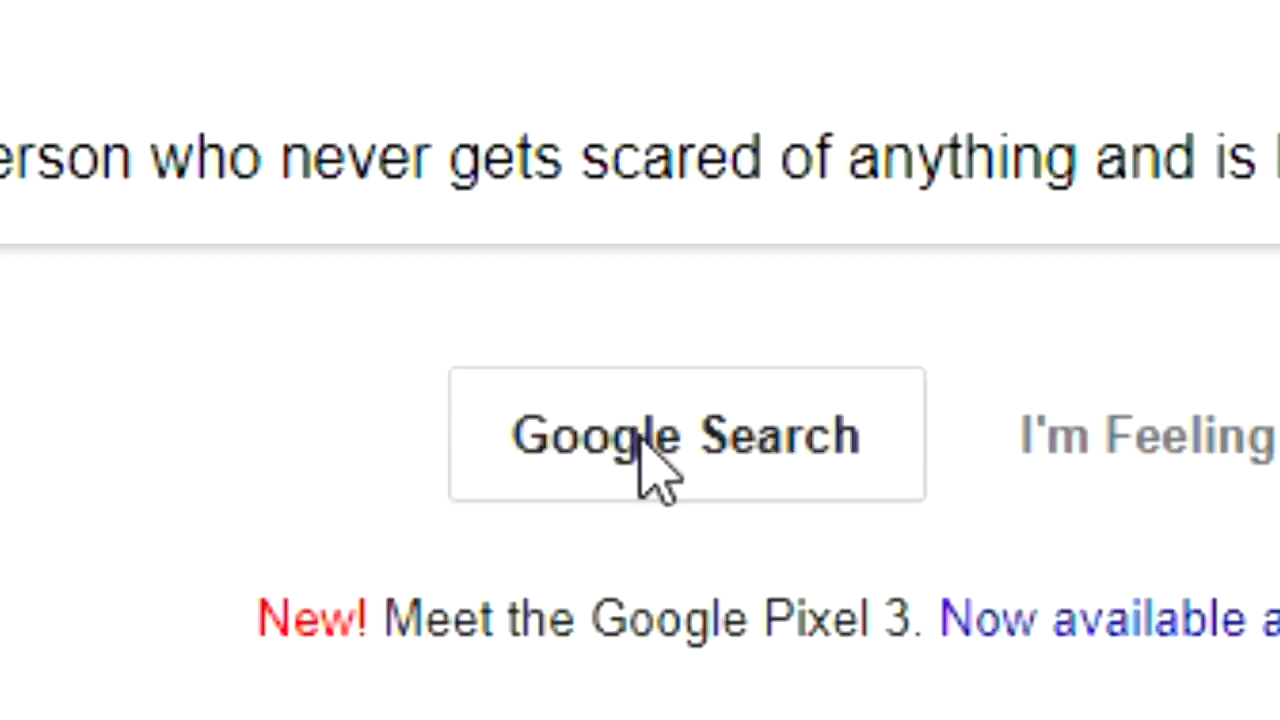
left_click(686, 434)
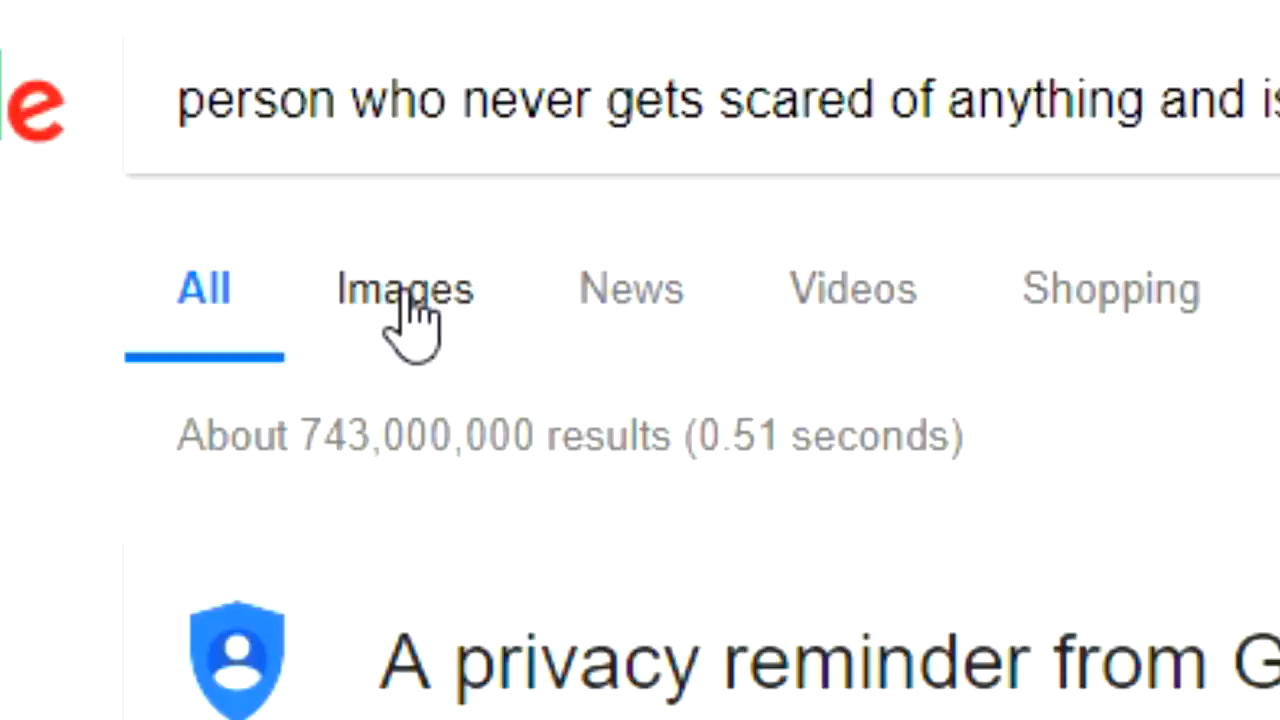
left_click(404, 288)
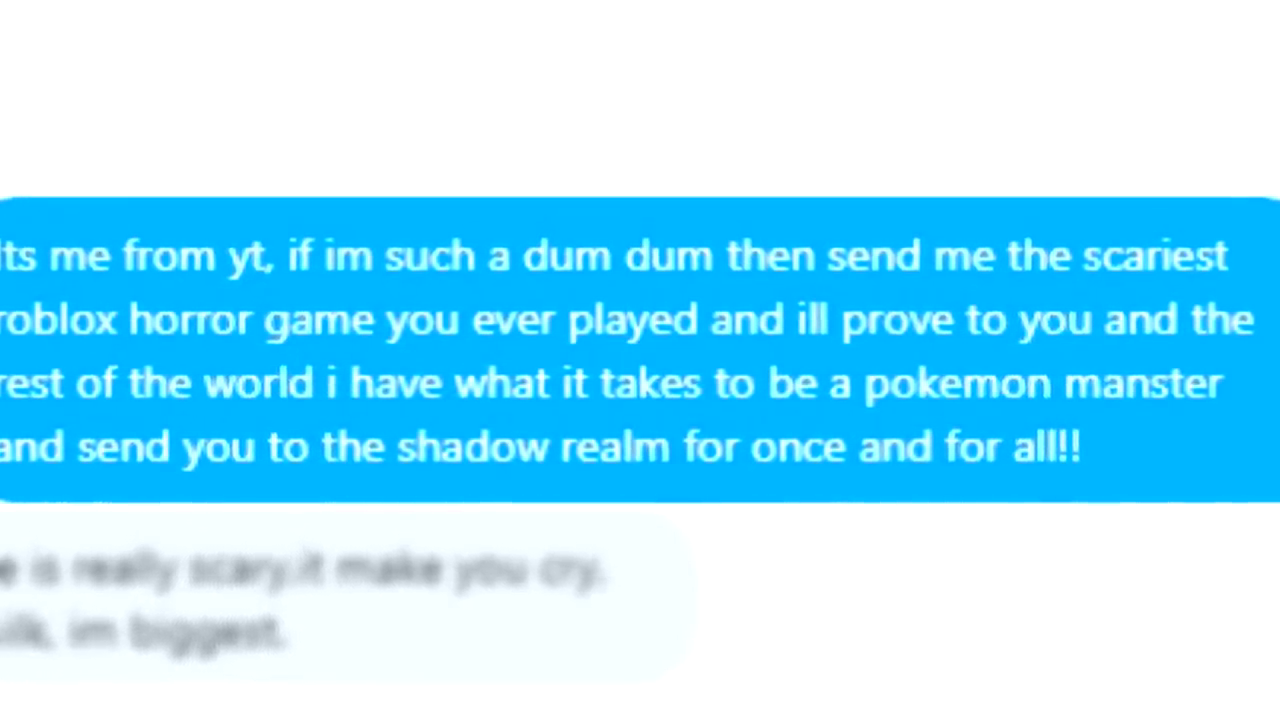
Scroll down the message thread to the reply with the Roblox game link
scroll("down", 3)
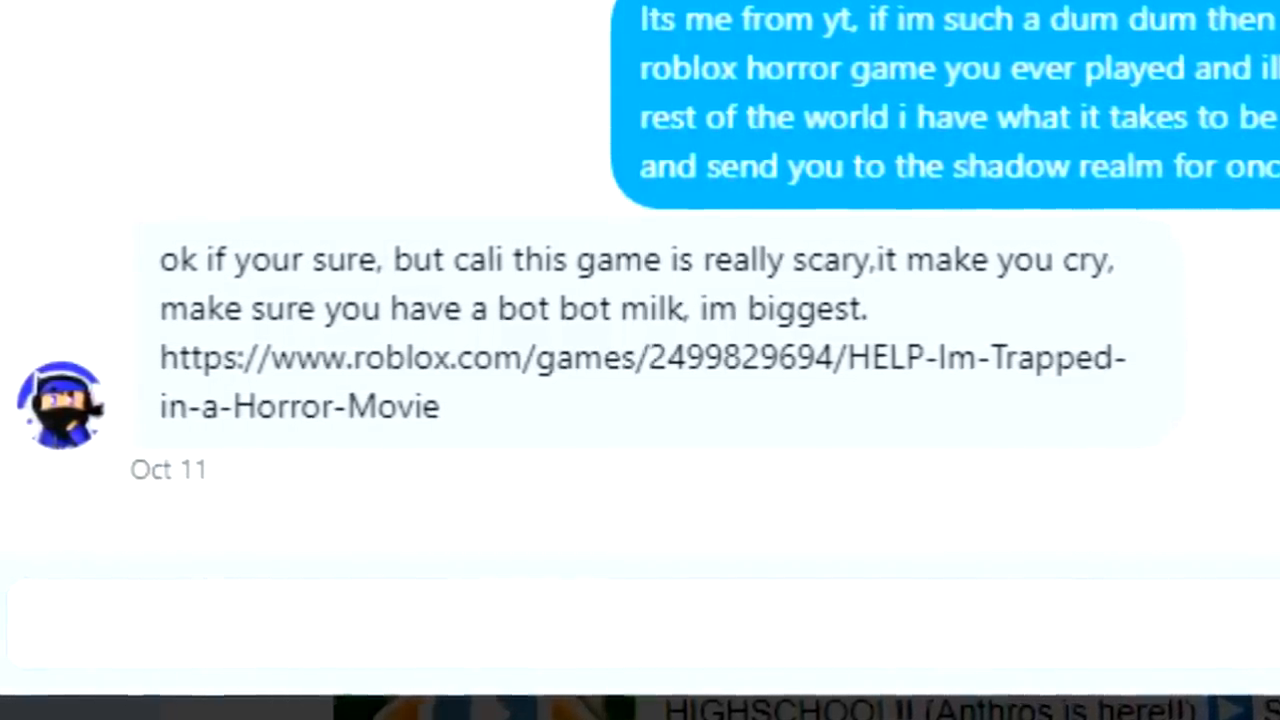
scroll("down", 3)
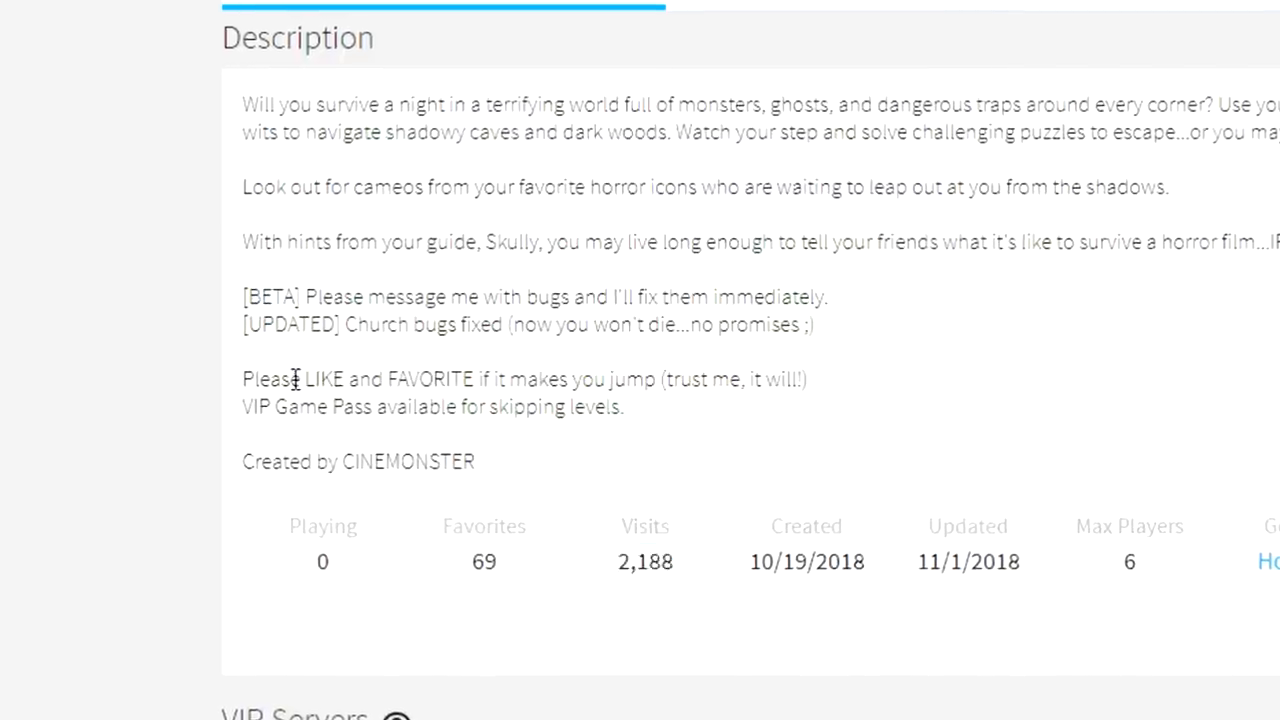
Drag across the HELP! I'm Trapped in a Horror Movie! page while reading its description
left_click_drag(283, 379, 815, 379)
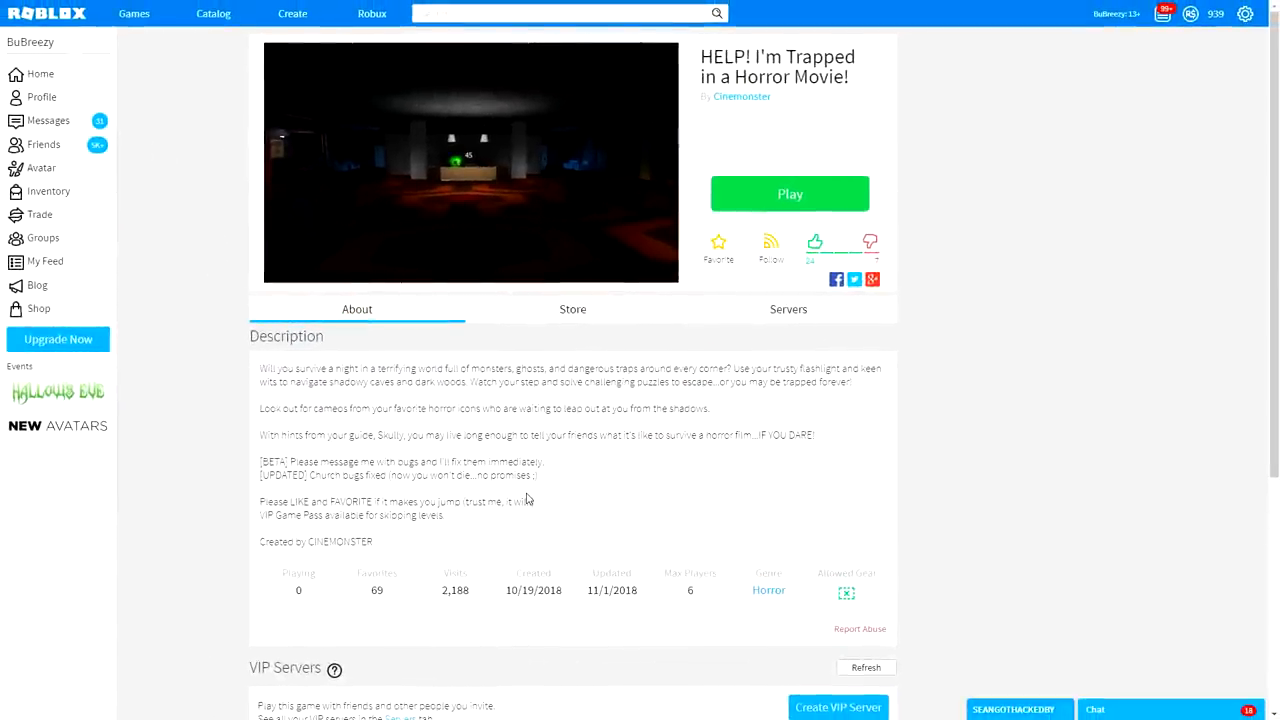
mouse_move(518, 493)
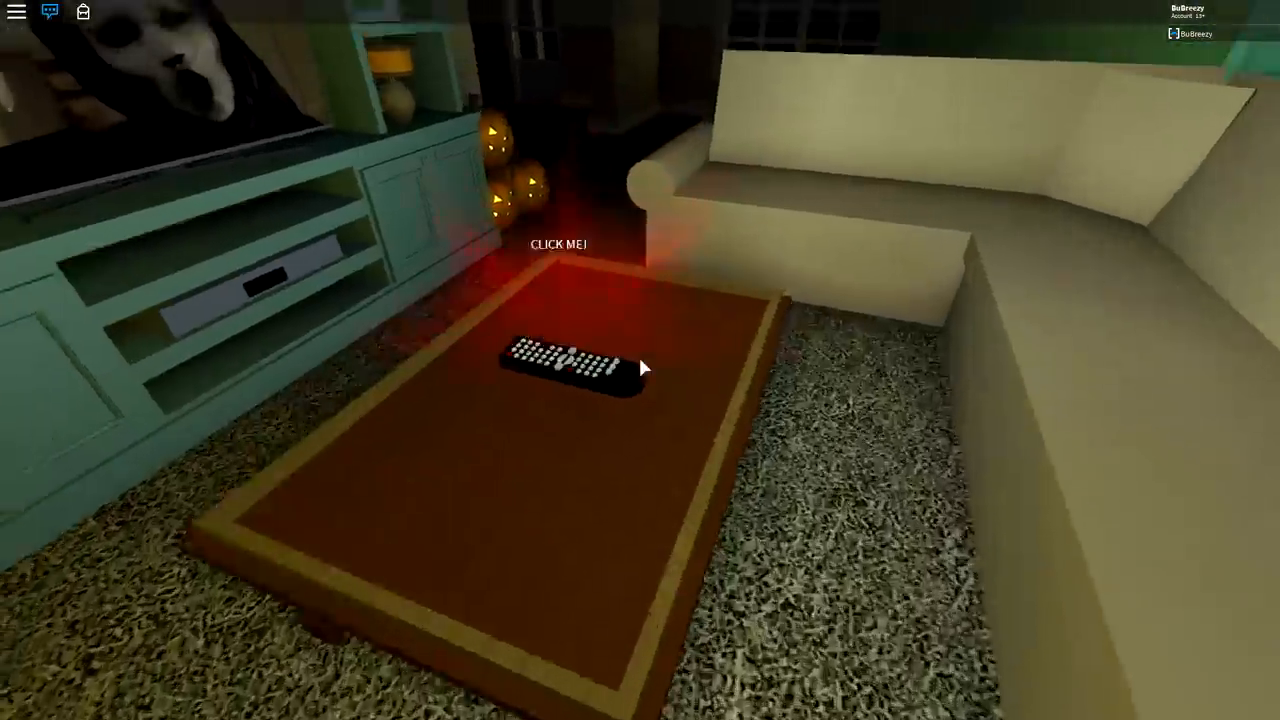
Click the glowing CLICK ME! remote on the living-room coffee table
left_click(570, 360)
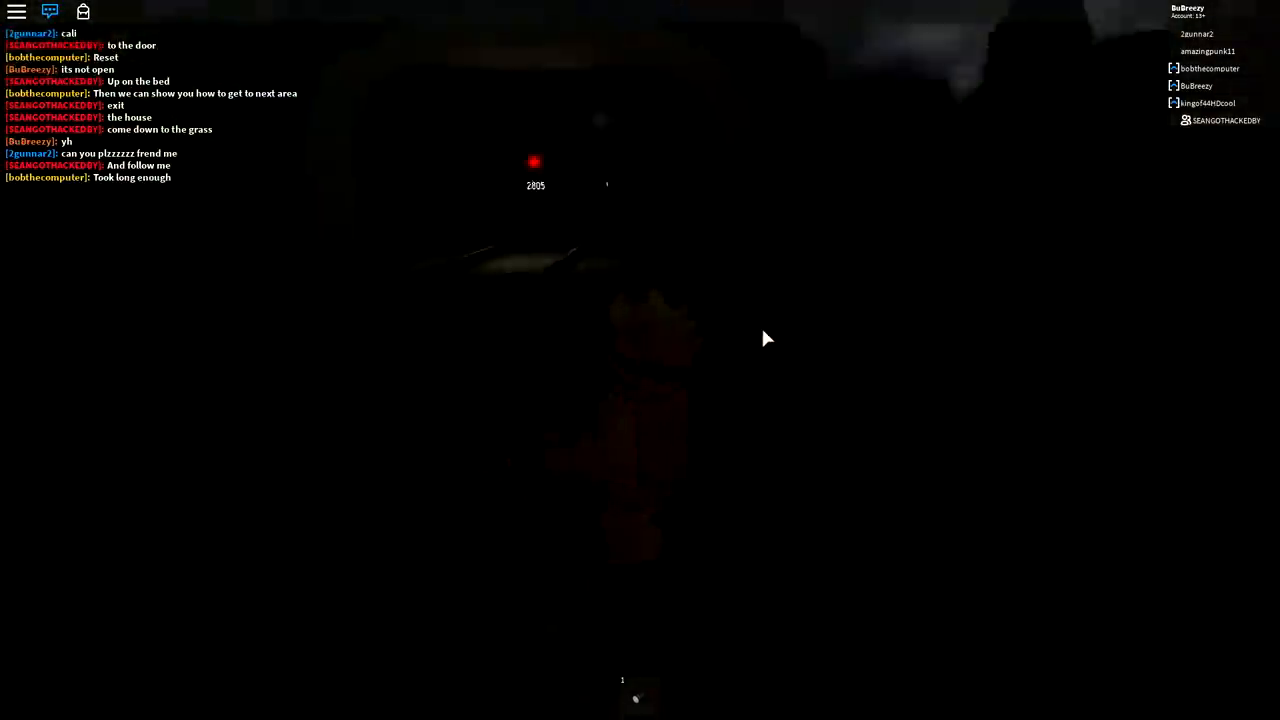
Click the top-bar chat icon to bring up the chat input box
left_click(49, 11)
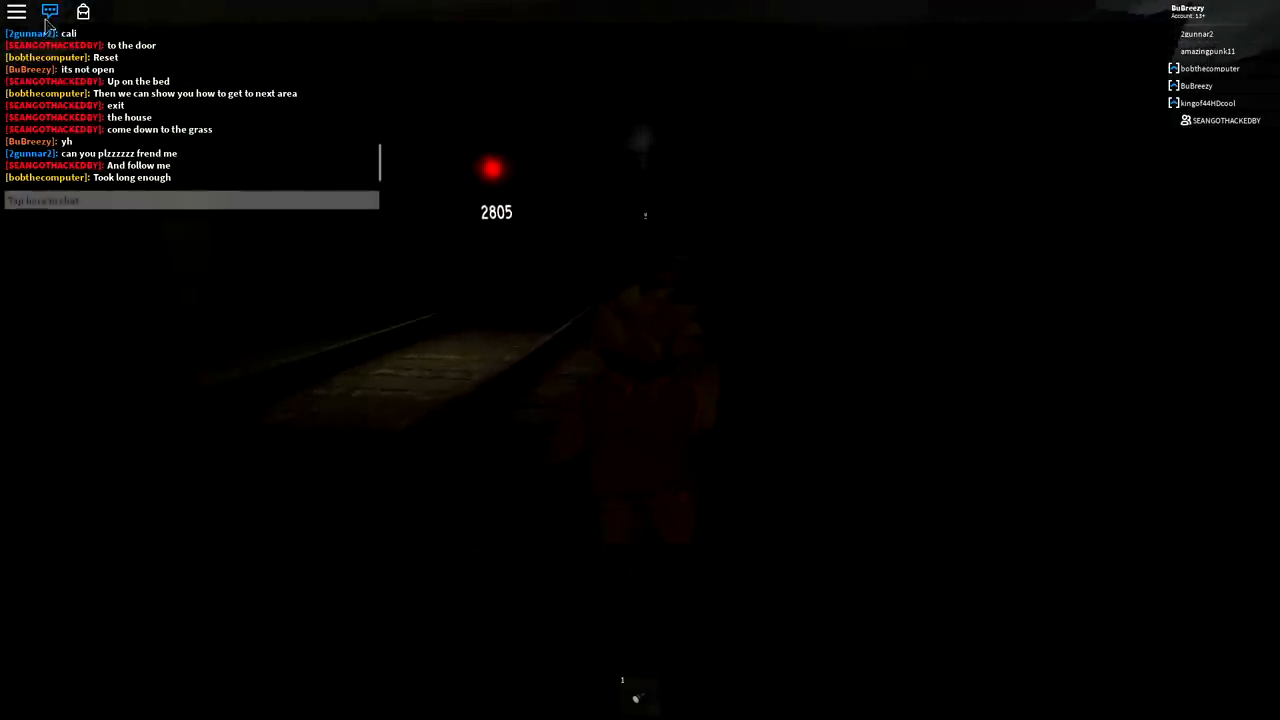
left_click(49, 11)
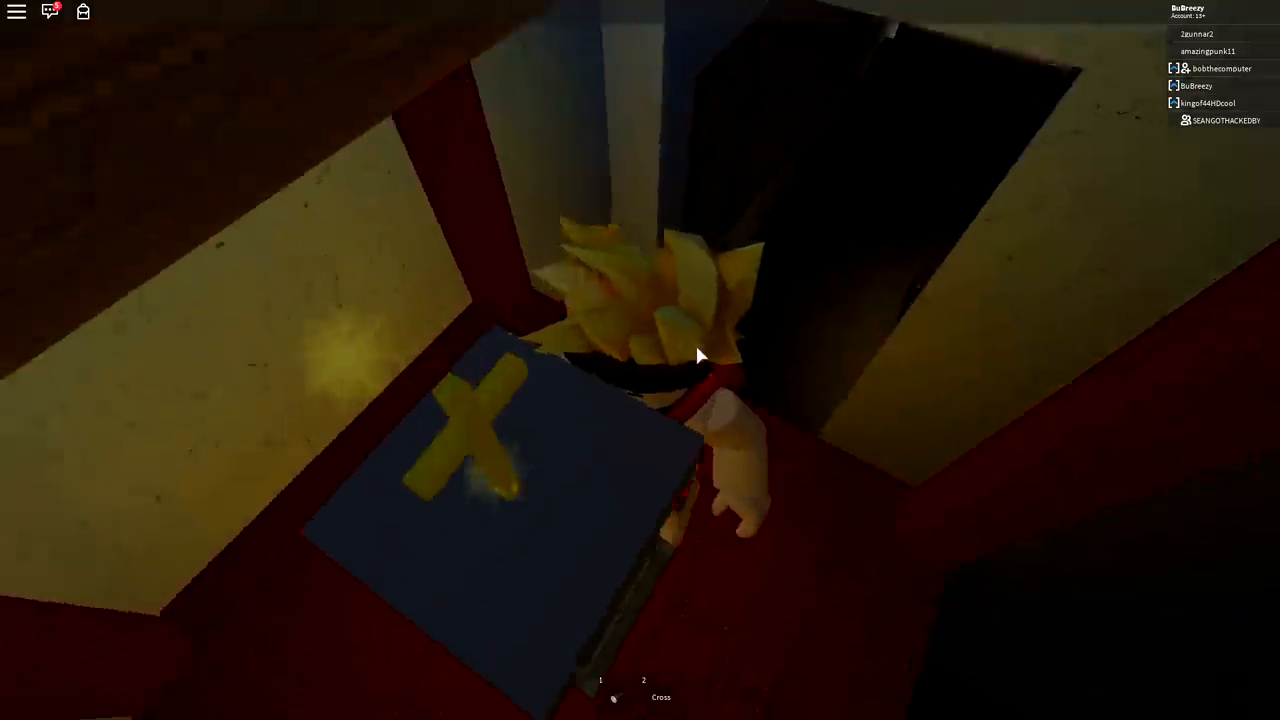
left_click(661, 697)
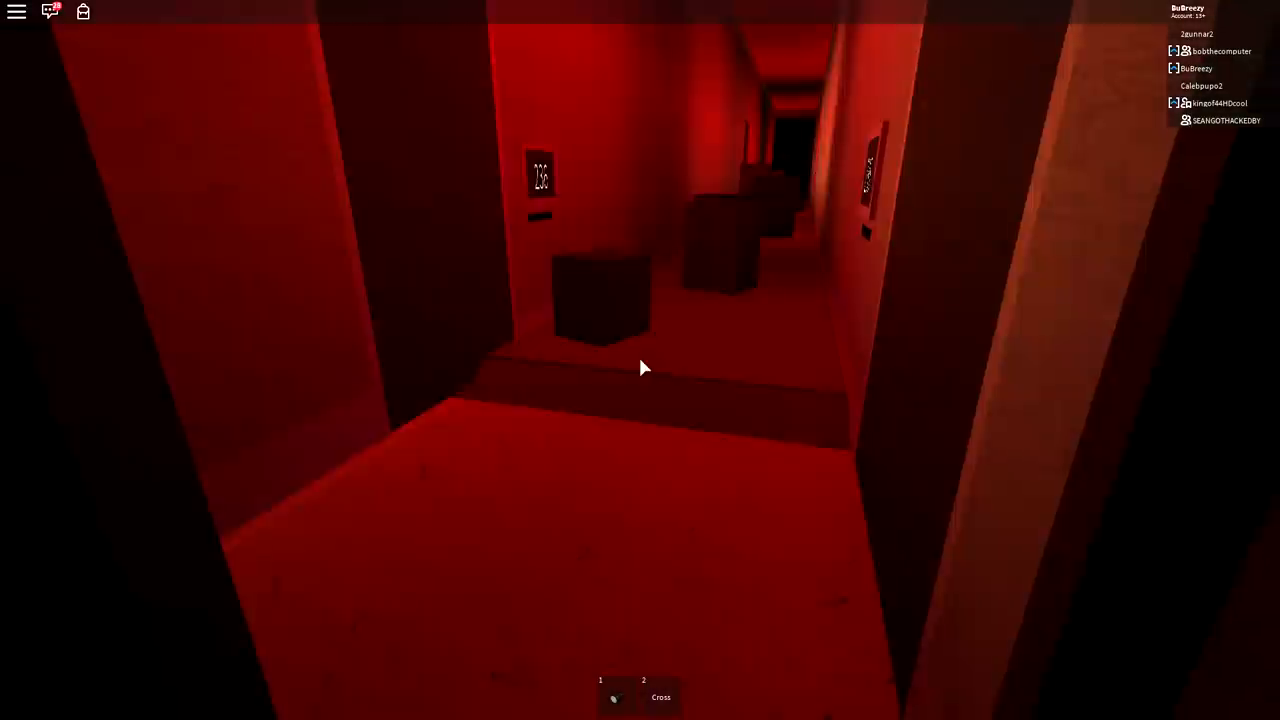
mouse_move(640, 368)
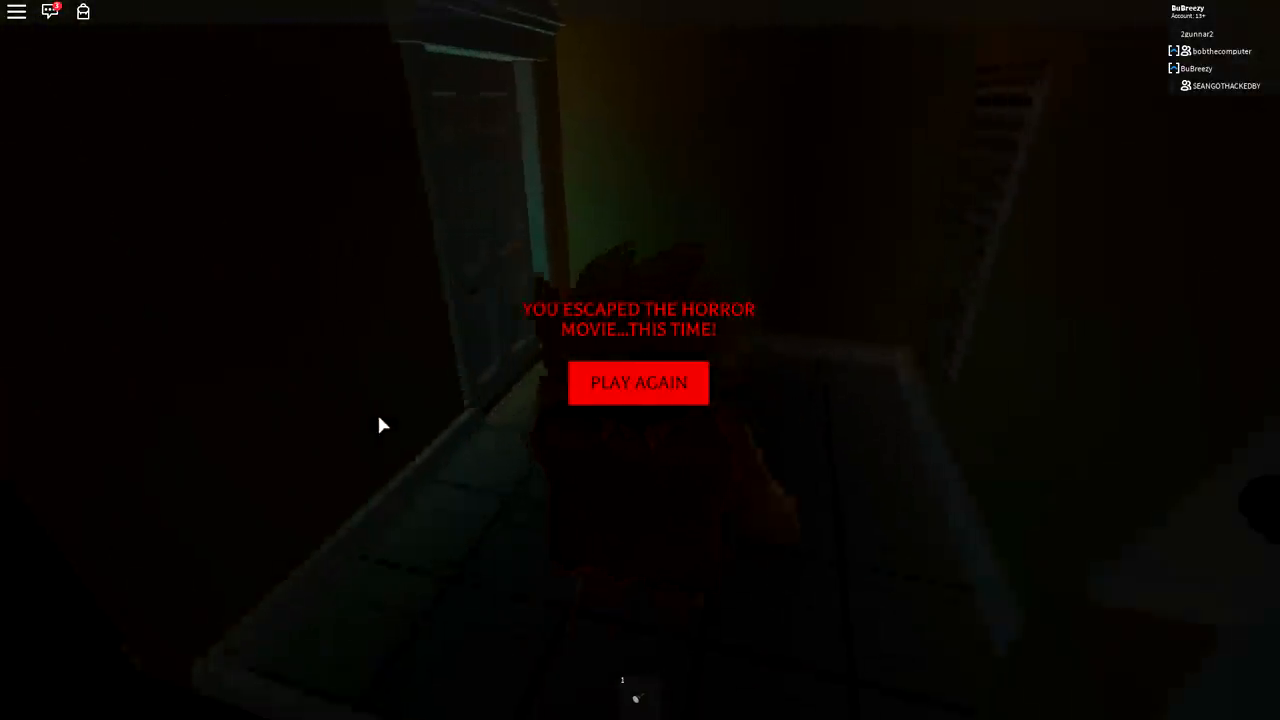
Leave the game from the 'You escaped the horror movie...this time!' screen
left_click(638, 382)
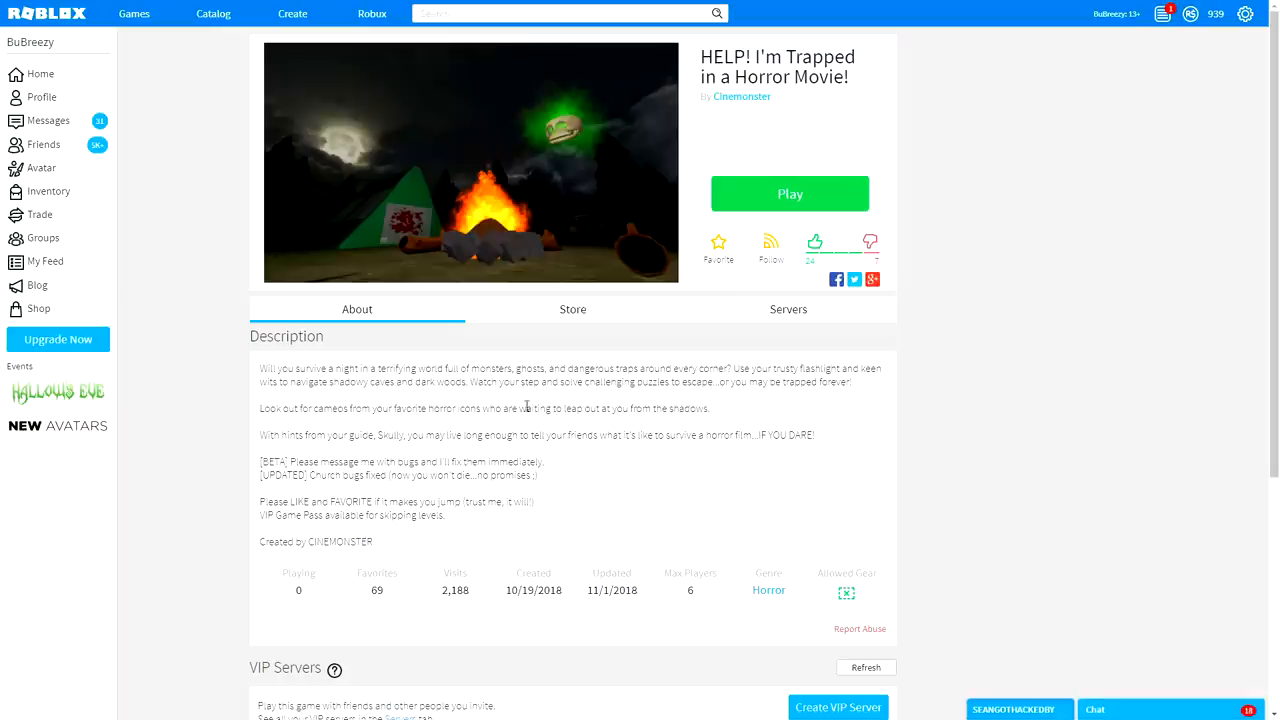
Scroll down the game page to its description and stats
scroll("down", 3)
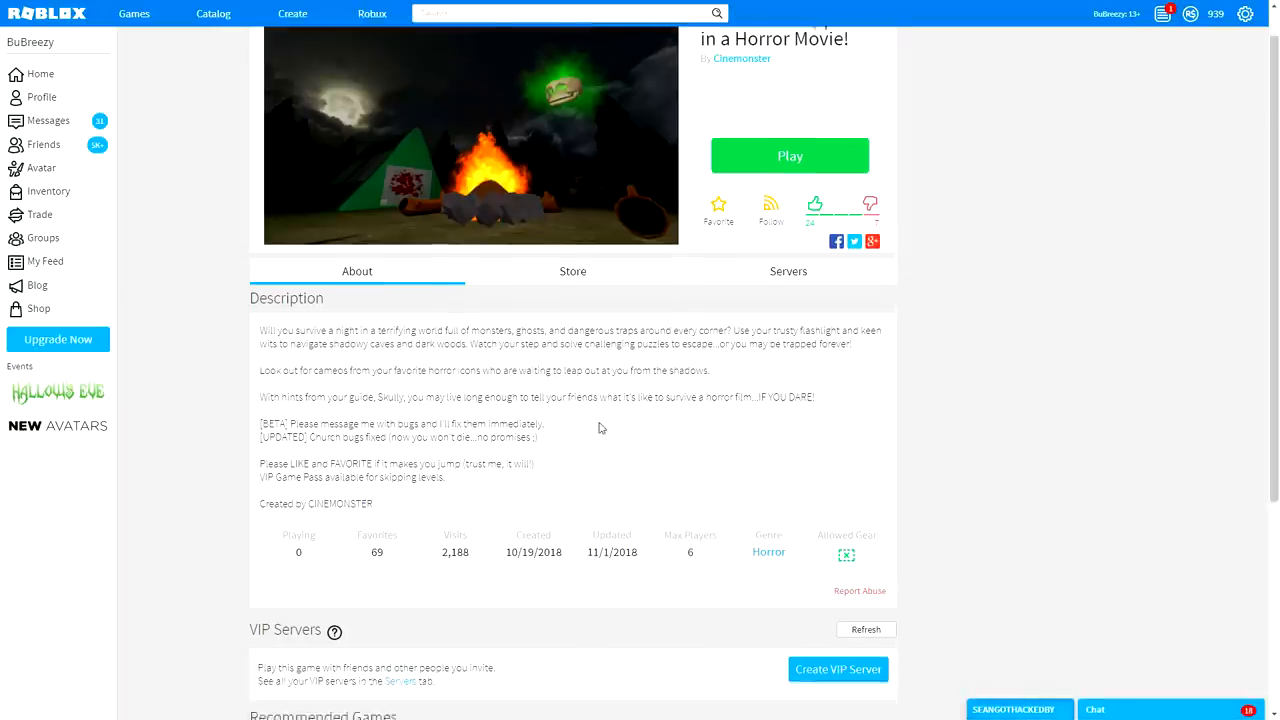